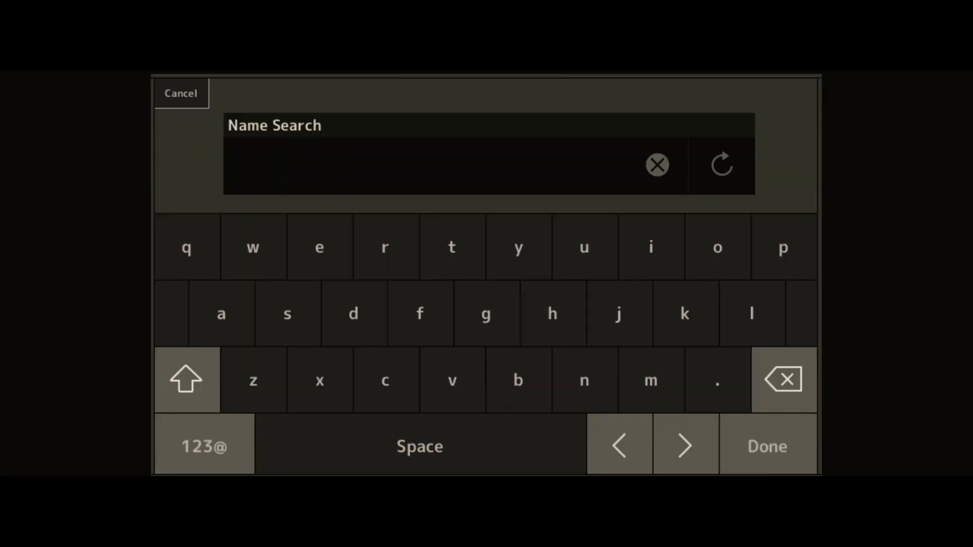
Search rhythm patterns for 'house' and load the House-Techno Kit into Part 2
text(house)
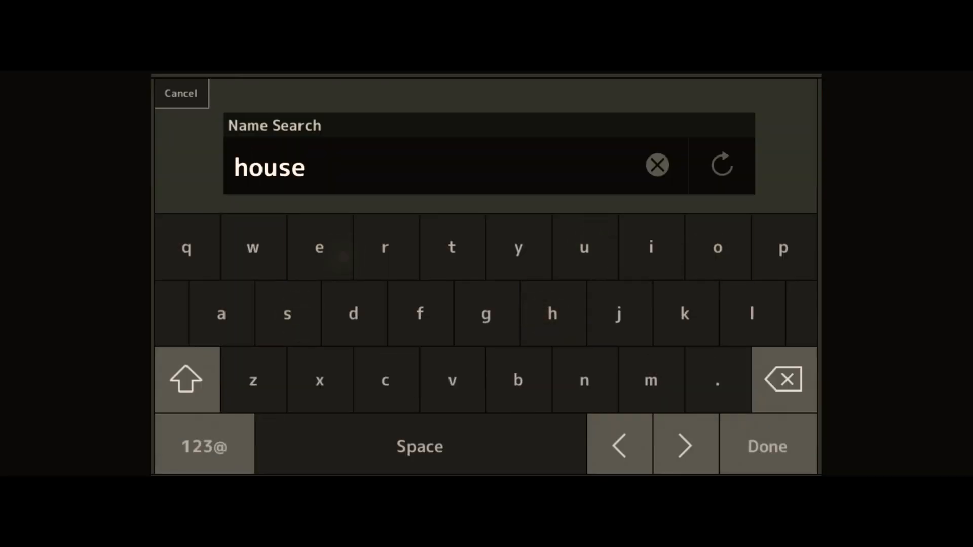
click(767, 446)
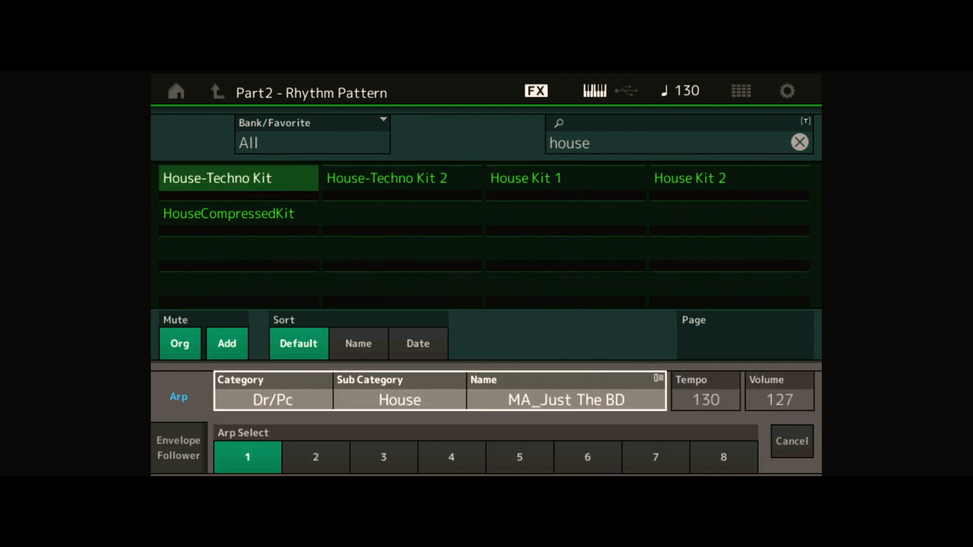
click(179, 448)
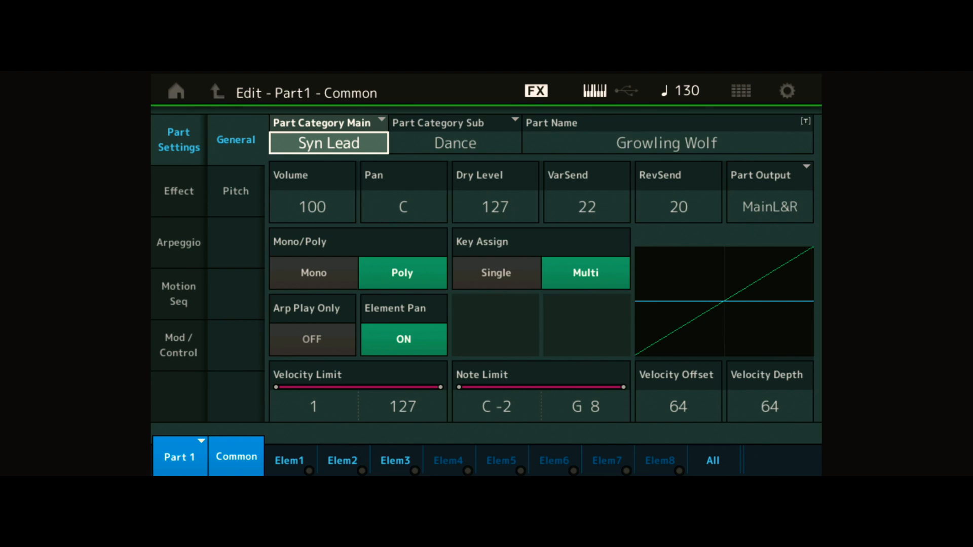
Show Part 1 Growling Wolf's Mod/Control assignments with MS Lane 3 routed to Cutoff
click(179, 344)
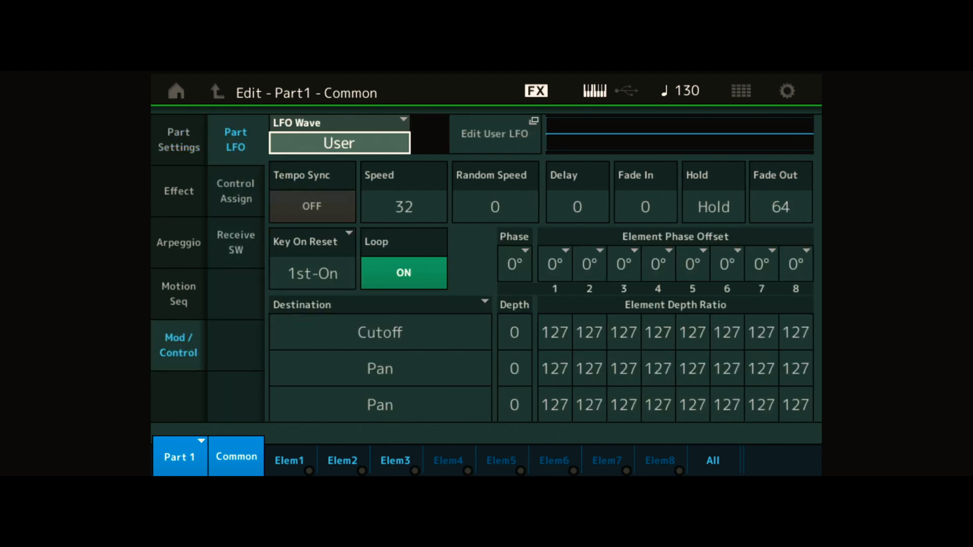
click(236, 191)
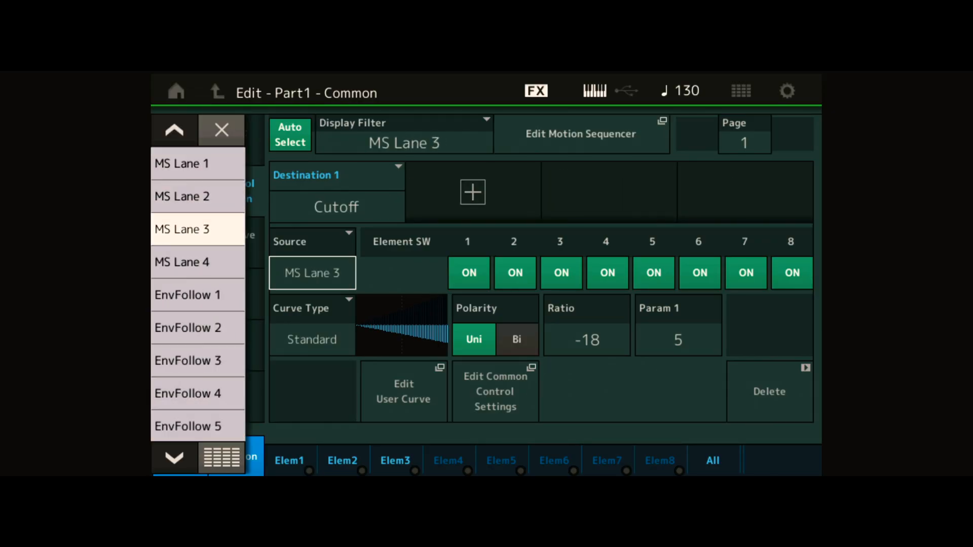
Assign EnvFollow 2 as the source for the Cutoff, Resonance and Volume destinations
click(198, 327)
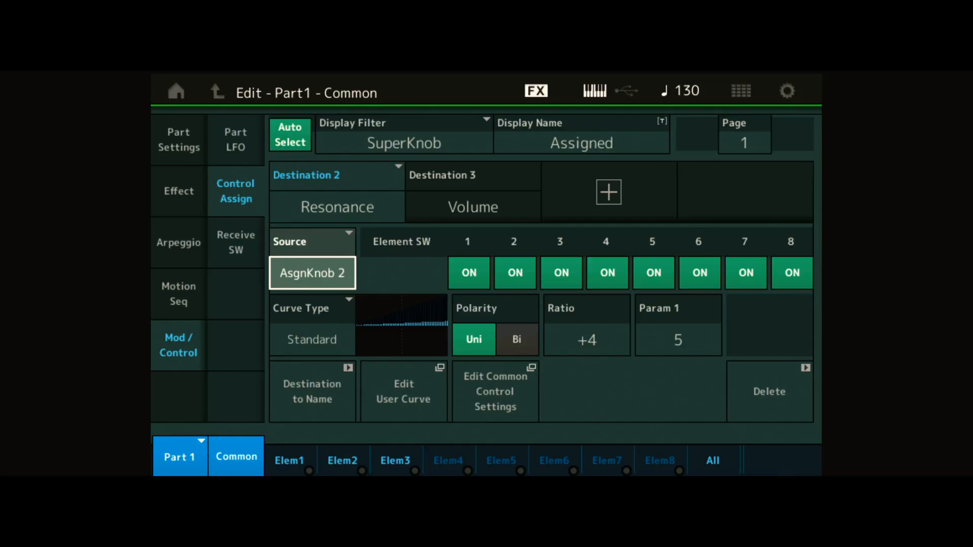
click(311, 273)
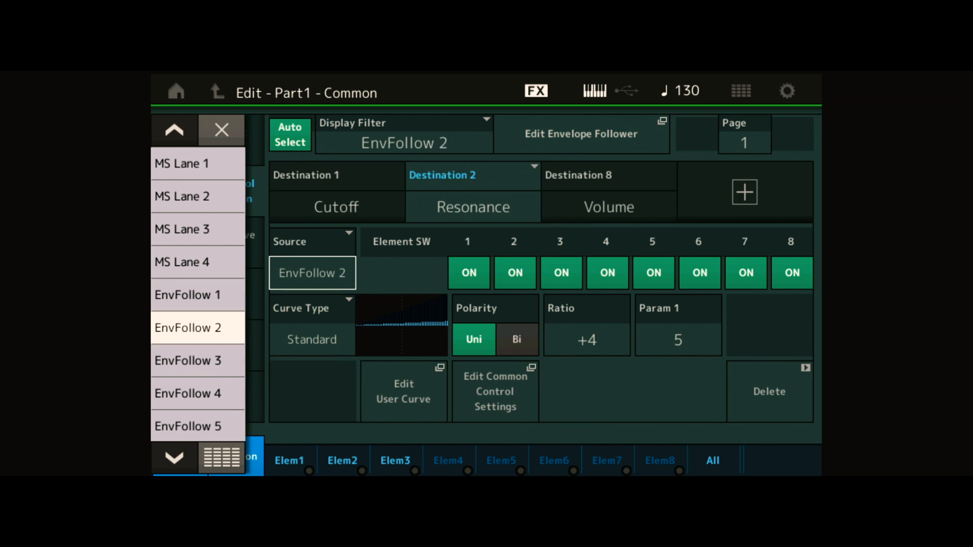
click(222, 131)
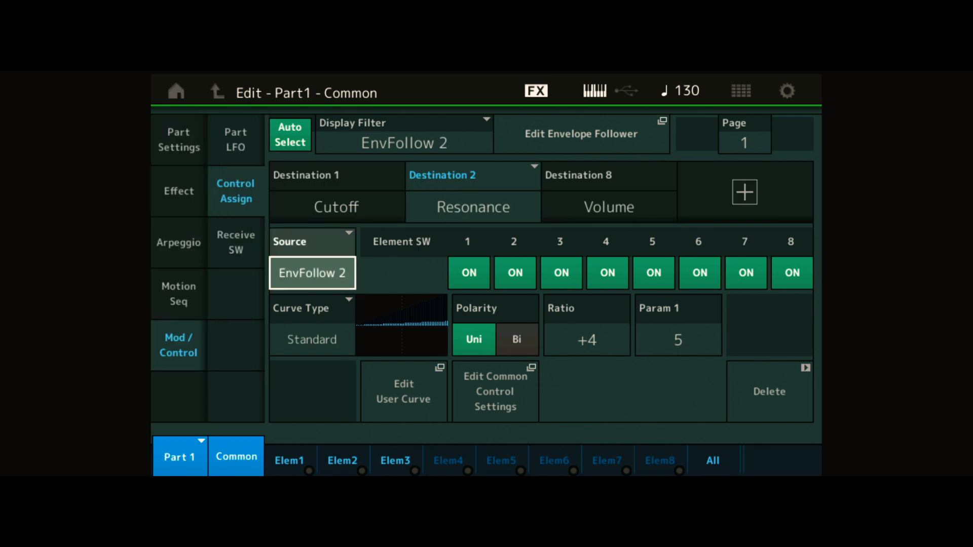
click(313, 273)
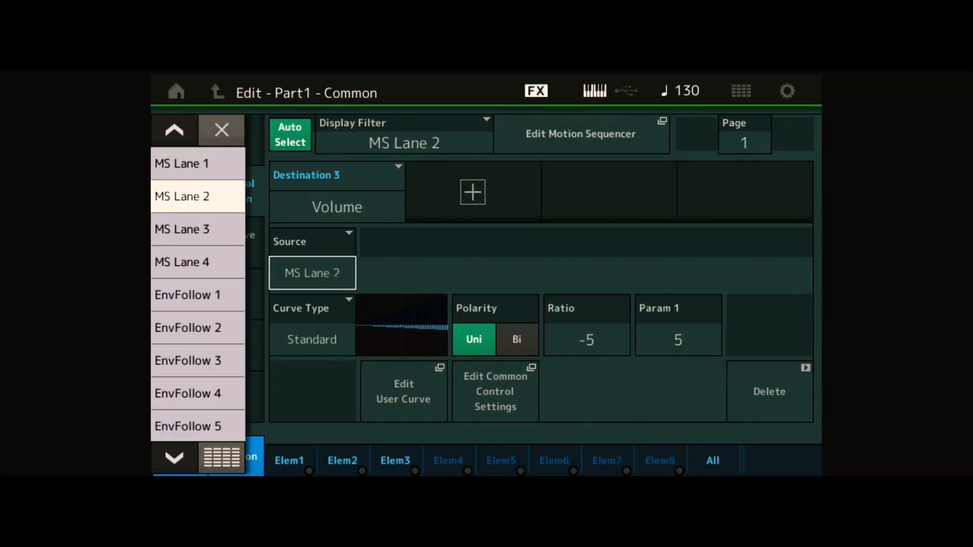
click(197, 327)
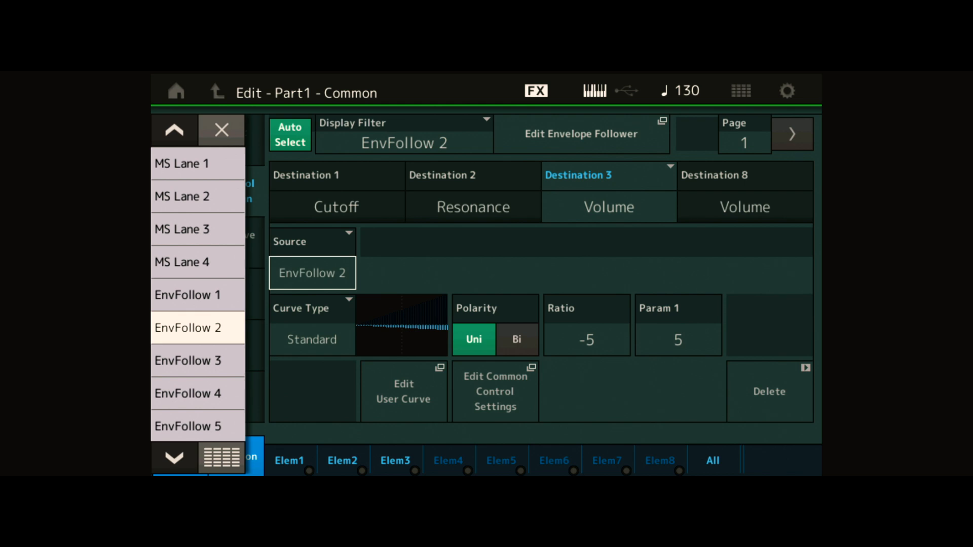
click(581, 133)
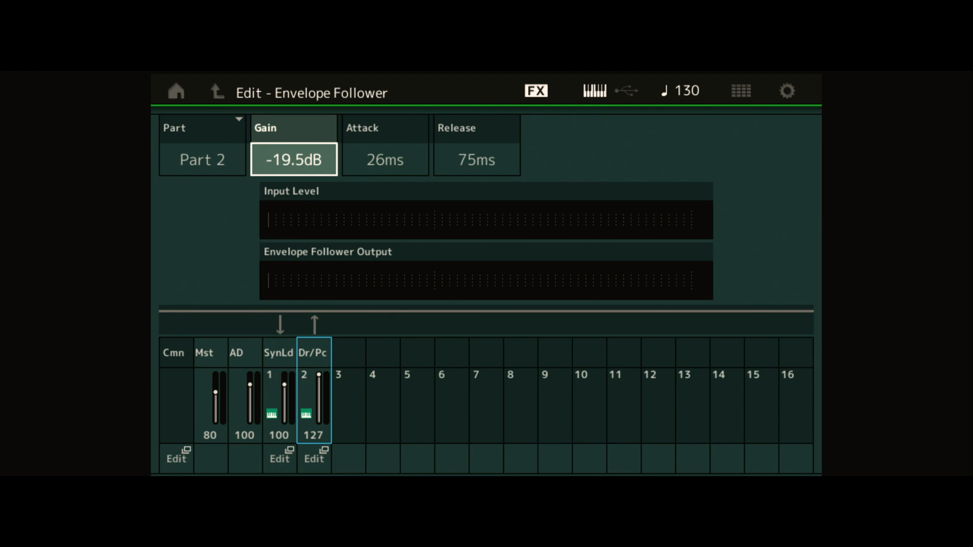
Shorten the Envelope Follower's attack time from 26ms to 10ms
click(385, 159)
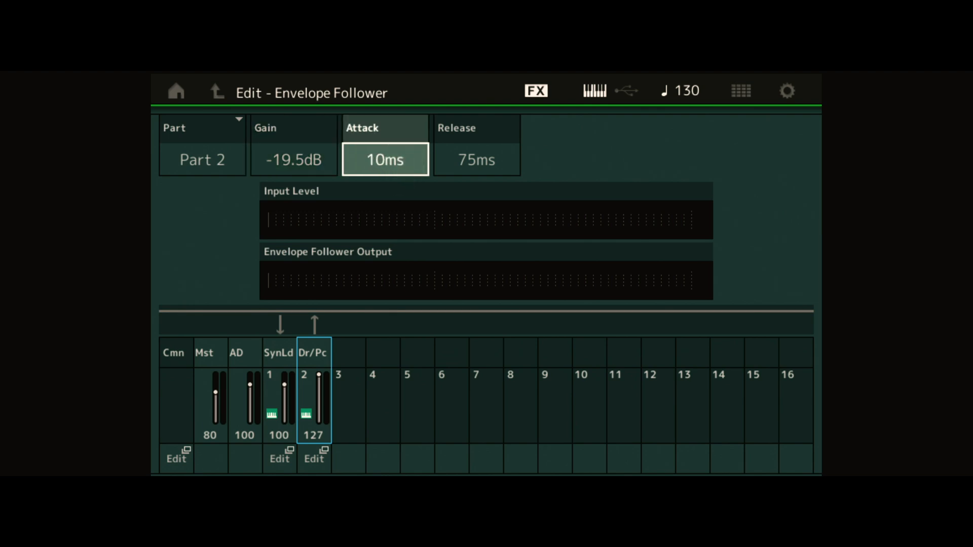